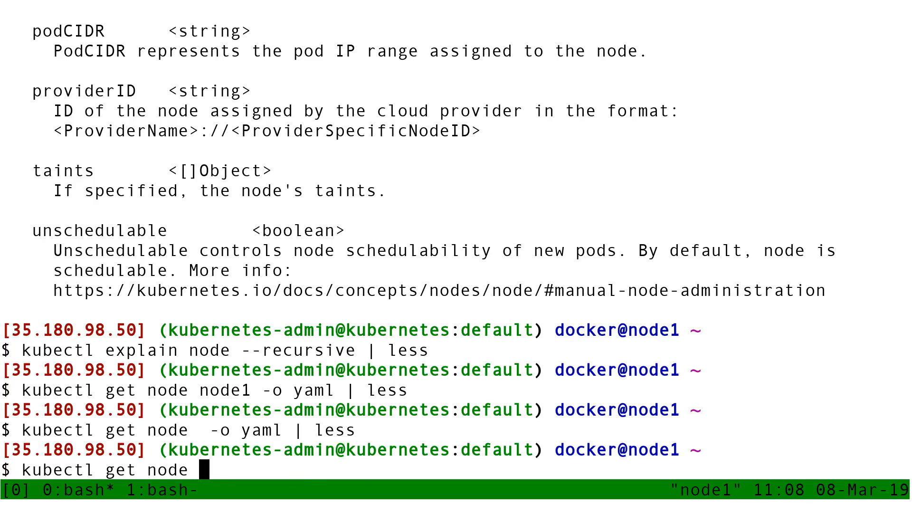
- Print node1 with 'kubectl get node node1 -o json', then rerun it piped through jq
type("node1 -o json")
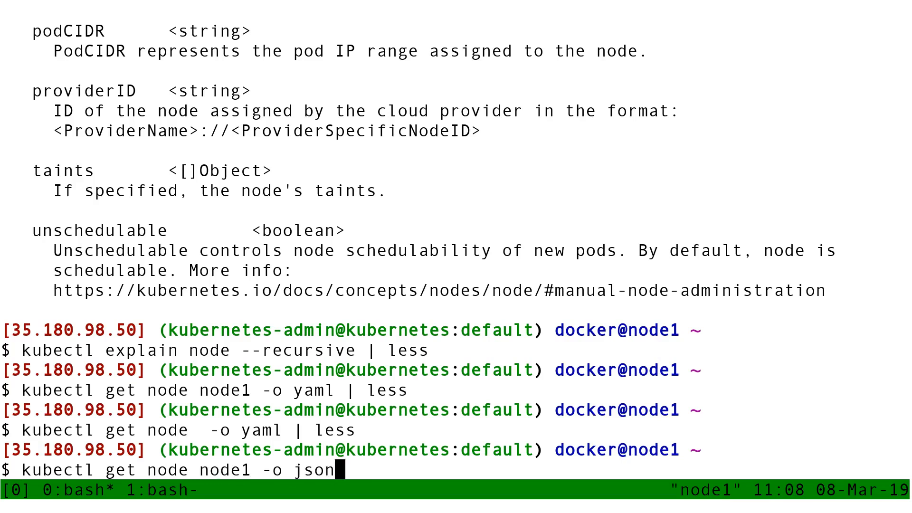
key("Return")
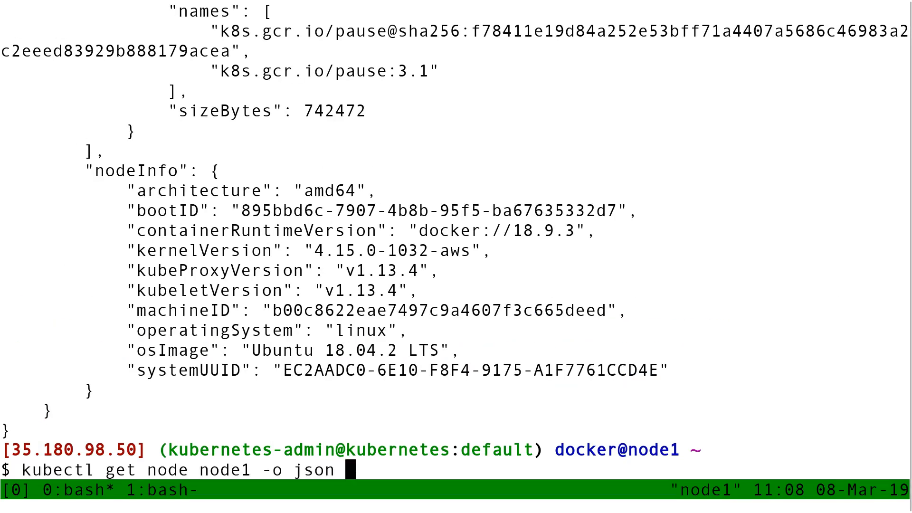
type("| jq")
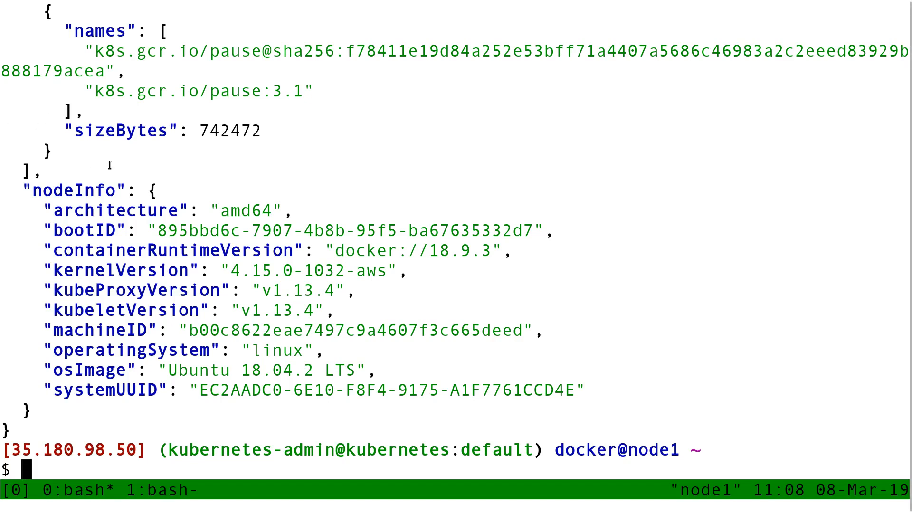
- Pipe node1's JSON into 'jq .status.nodeInfo' to show only architecture, versions and OS image
type("kubectl get node node1 -o json | jq .status")
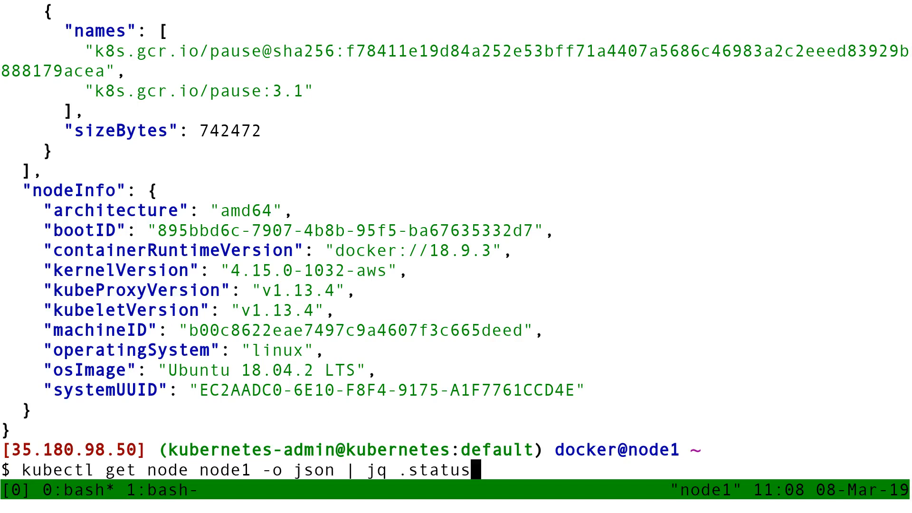
type(".nodeInfo")
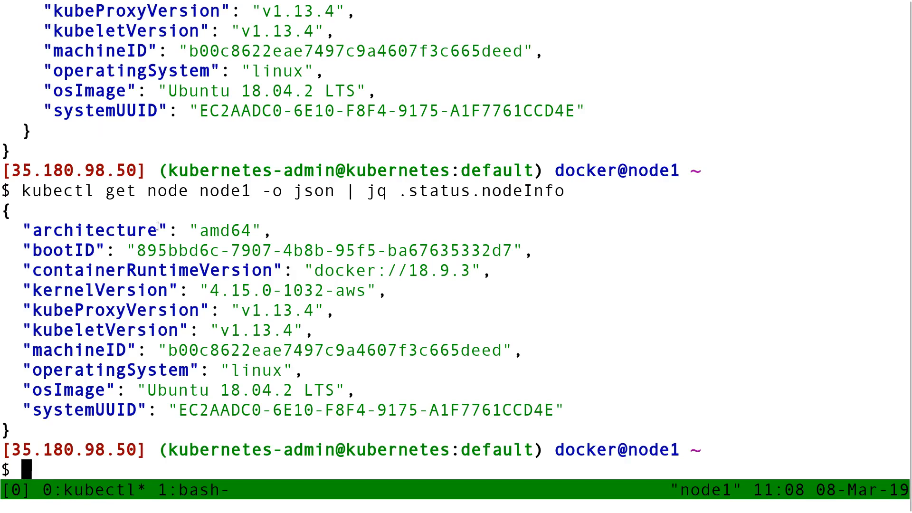
mouse_move(254, 293)
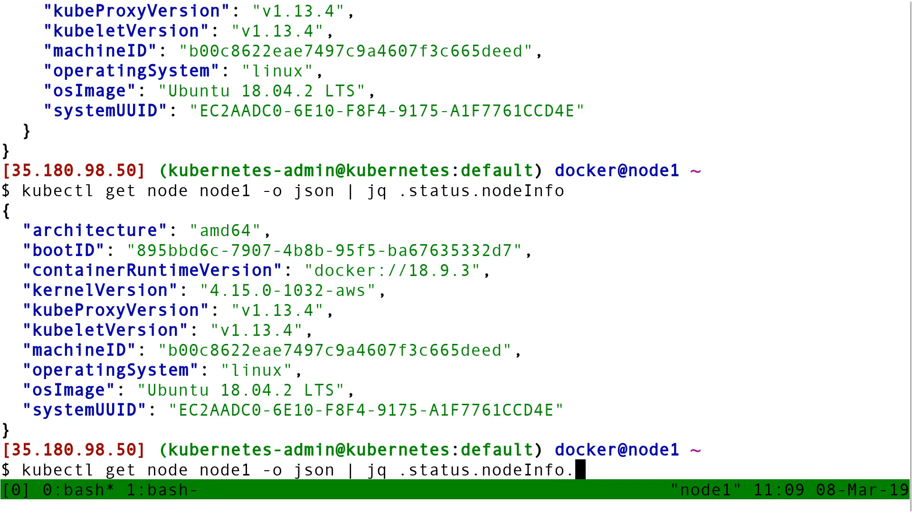
- Extend the jq query to .status.nodeInfo.kernelVersion, printing "4.15.0-1032-aws"
type("kernelVersion")
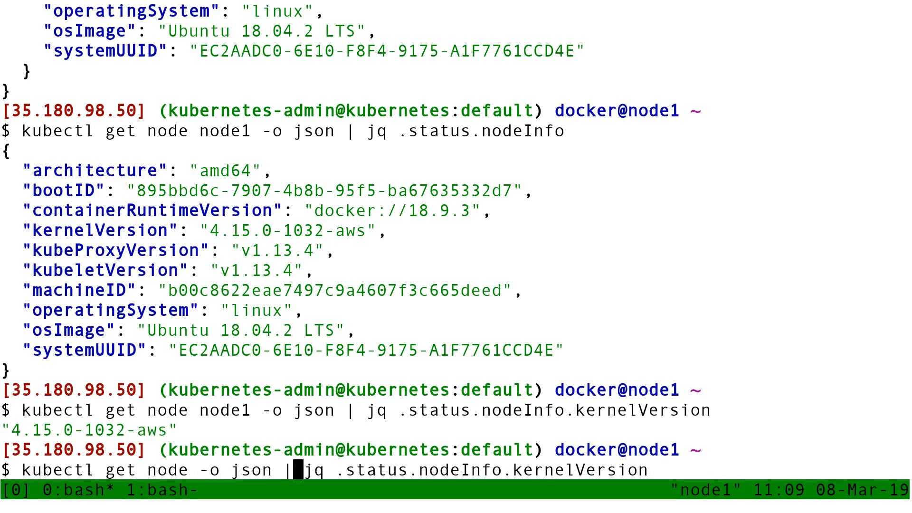
- Run 'kubectl get node -o json | jq .items[].status.nodeInfo.kernelVersion' for four 4.15.0-1032-aws lines
type(".")
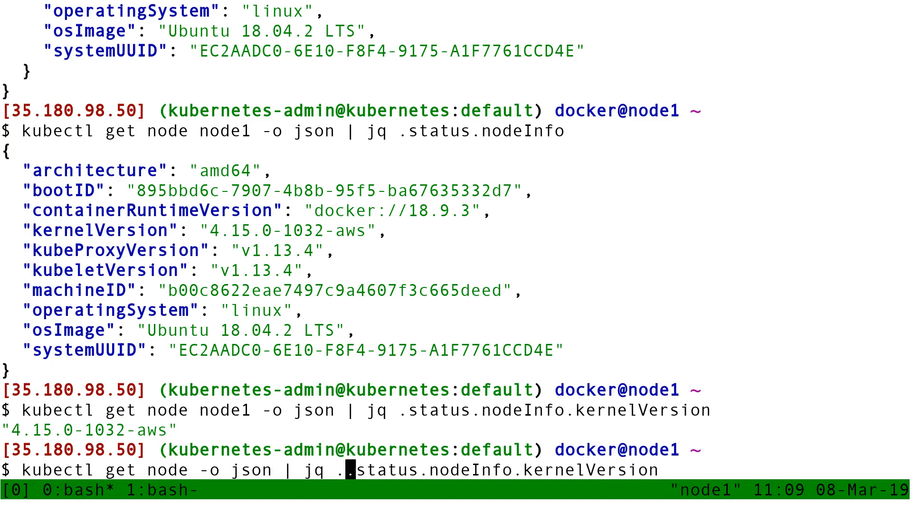
type(".")
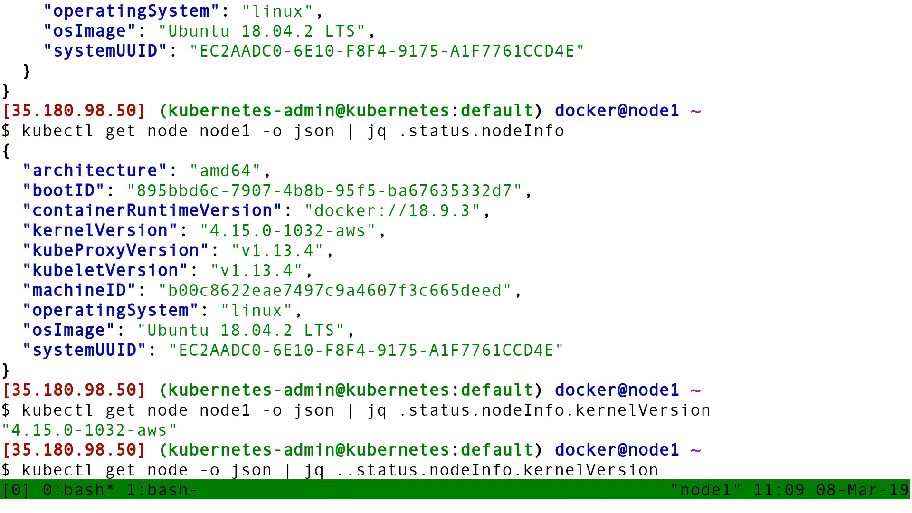
type(".items[")
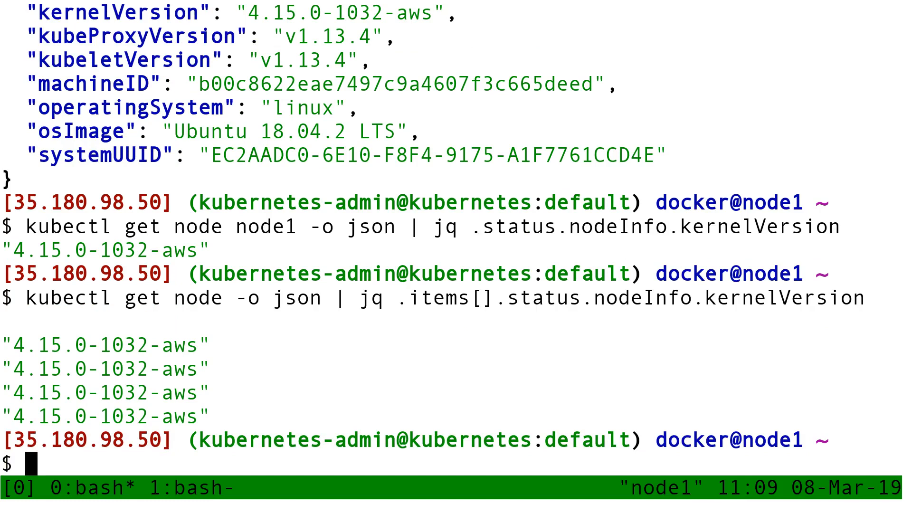
type("kubectl get node -o json | jq .items[].status.nodeInfo.kernelVersion |")
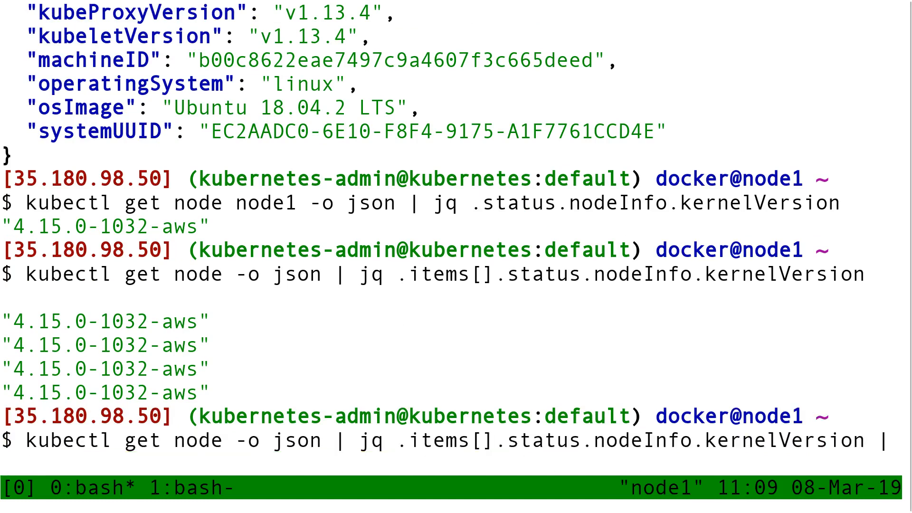
- Append '| sort | uniq -c' to the all-nodes kernel version command
type("sort")
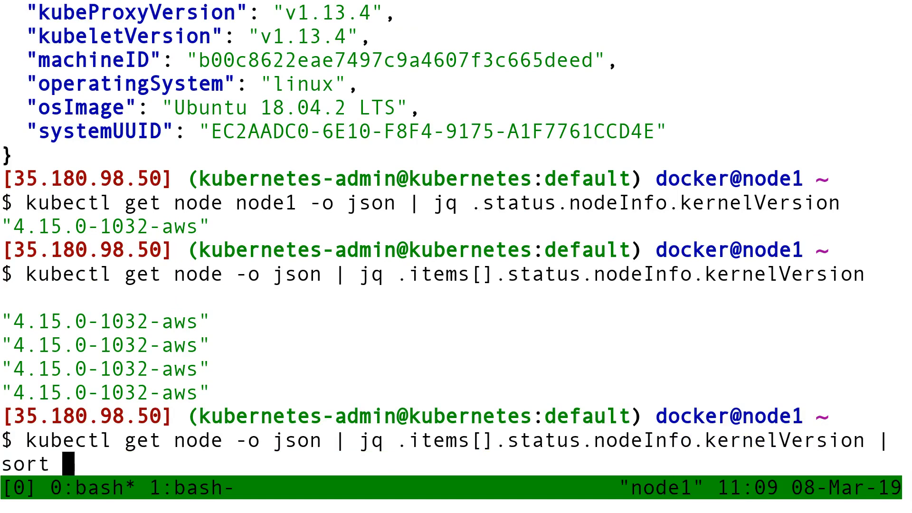
type("| uniq -c")
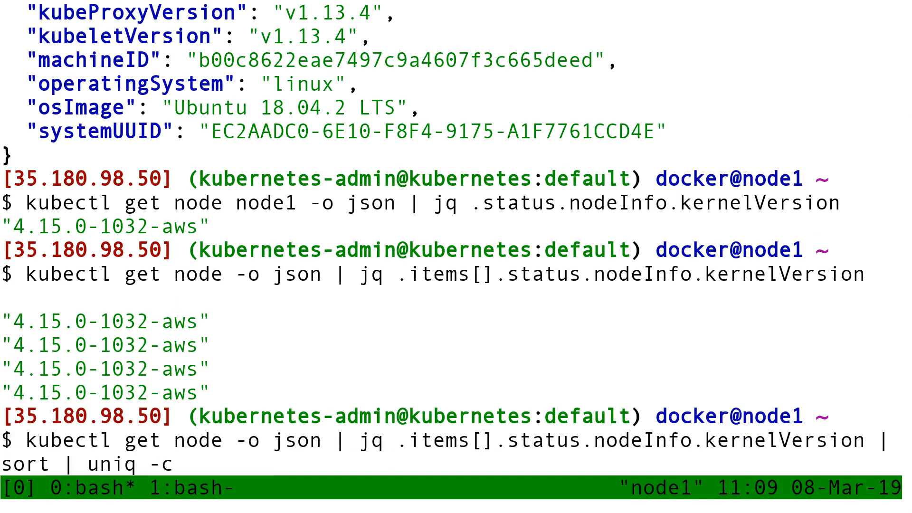